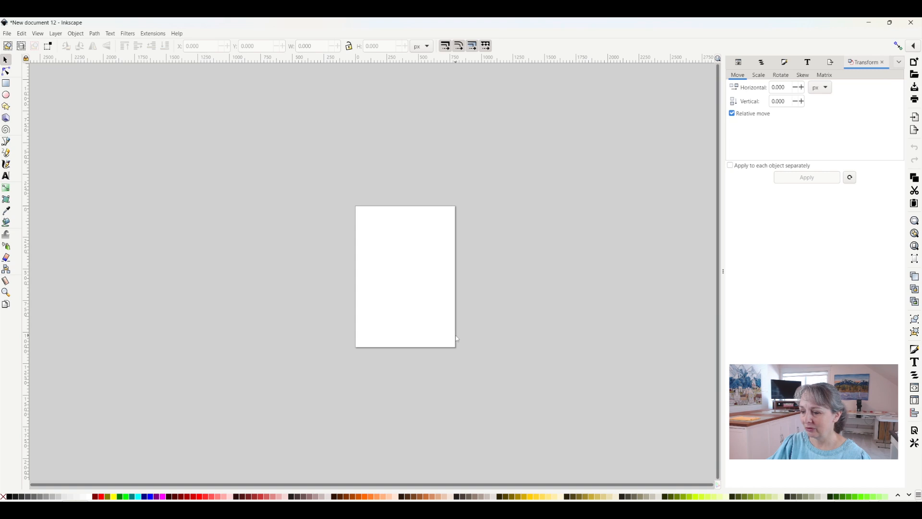
mouse_move(587, 270)
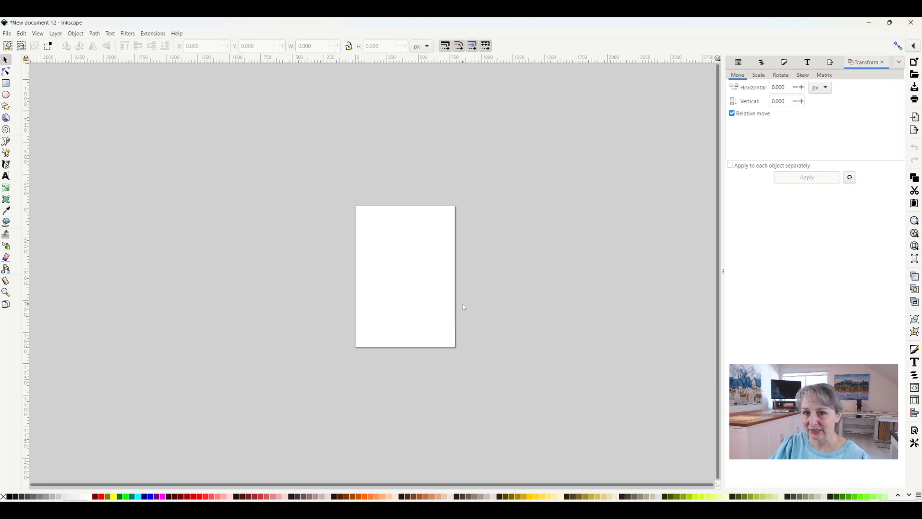
mouse_move(459, 297)
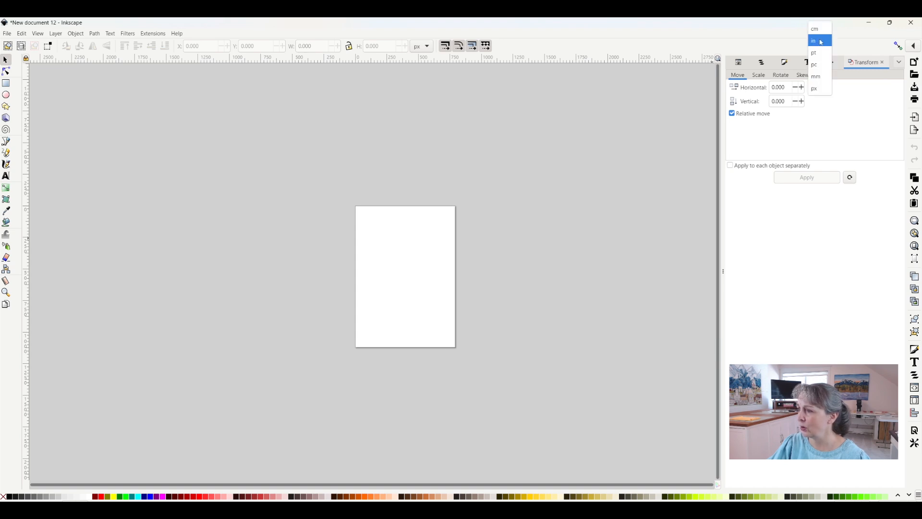
Step: Choose in as the unit for object move distances in the Transform panel
left_click(814, 41)
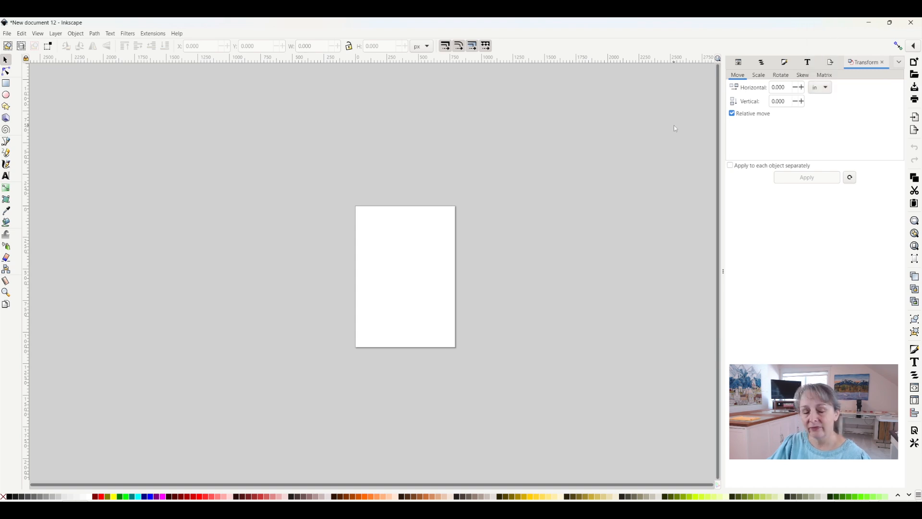
mouse_move(289, 201)
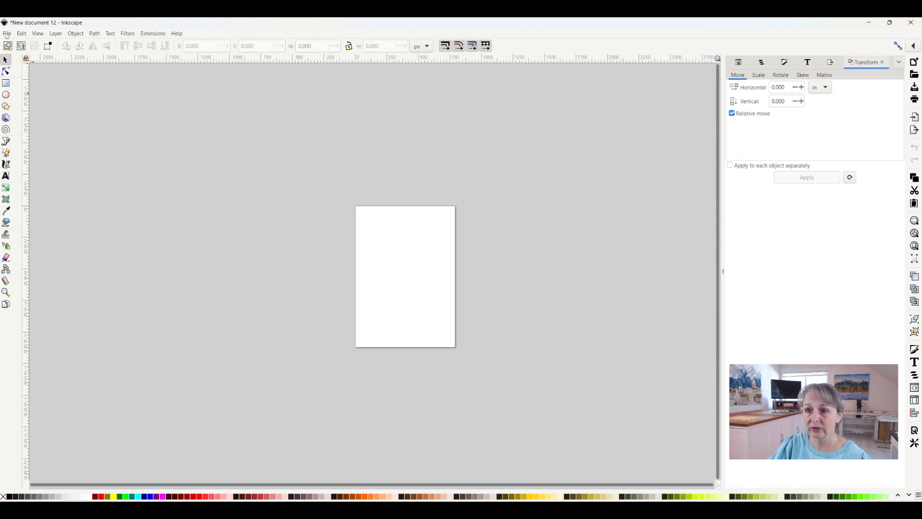
Step: Set both the page format units and display units to in in Document Properties
left_click(6, 33)
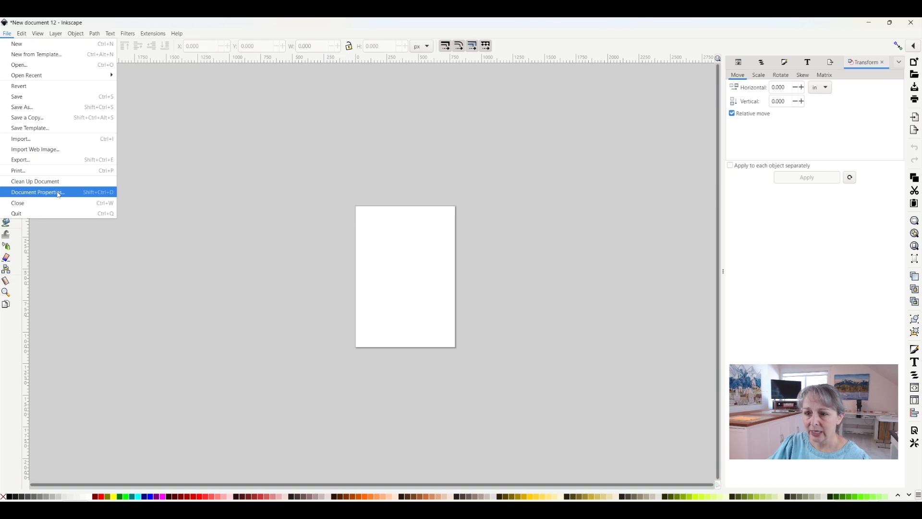
left_click(36, 192)
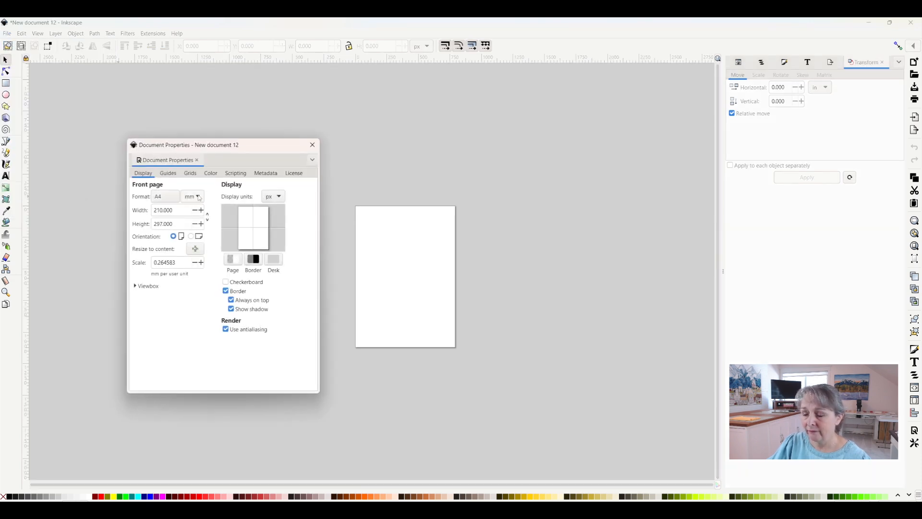
left_click(192, 196)
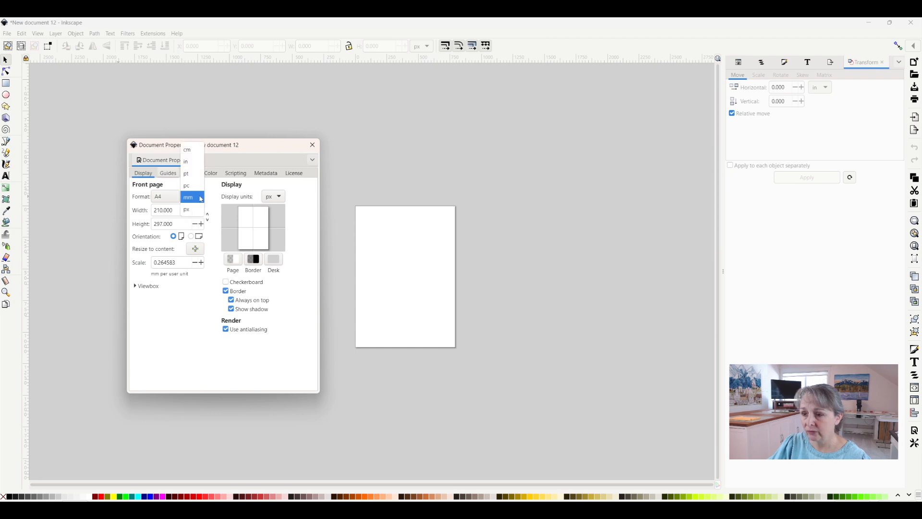
left_click(185, 161)
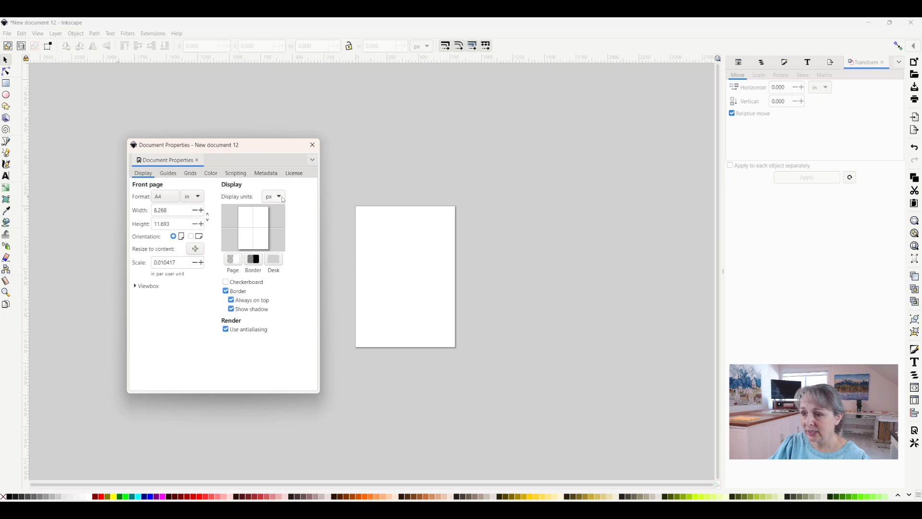
left_click(271, 196)
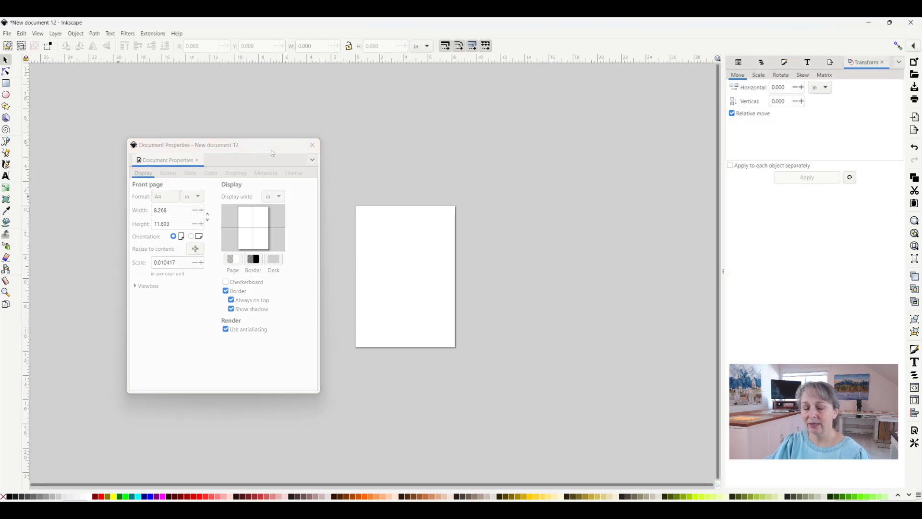
mouse_move(216, 235)
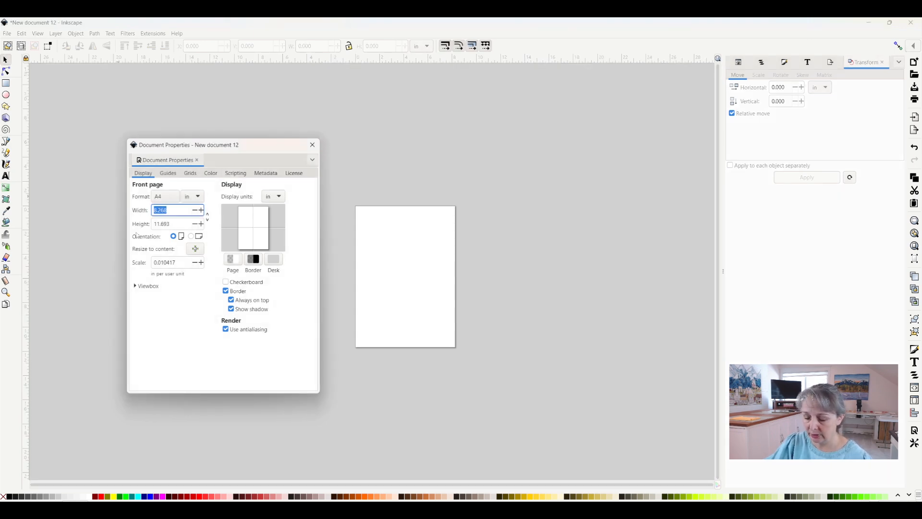
Step: Make the custom page 12 in wide by 12 in high
type("12.000")
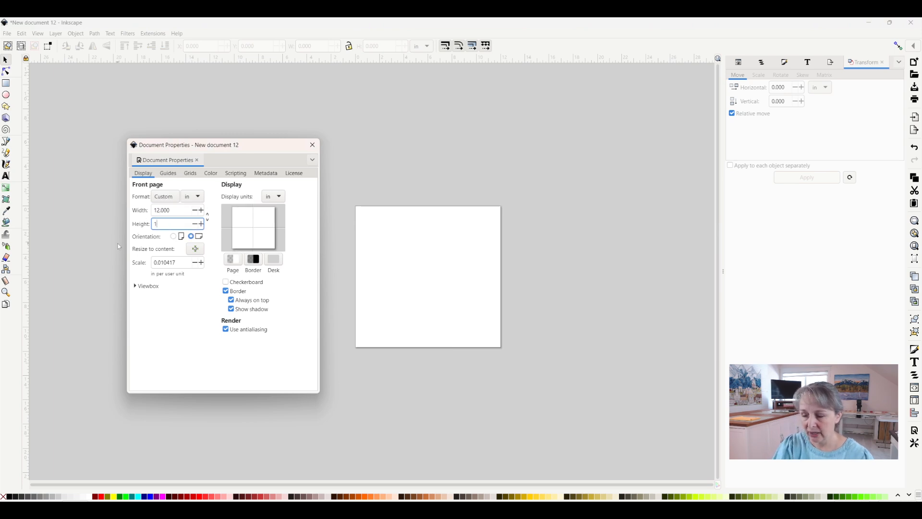
type("2.000")
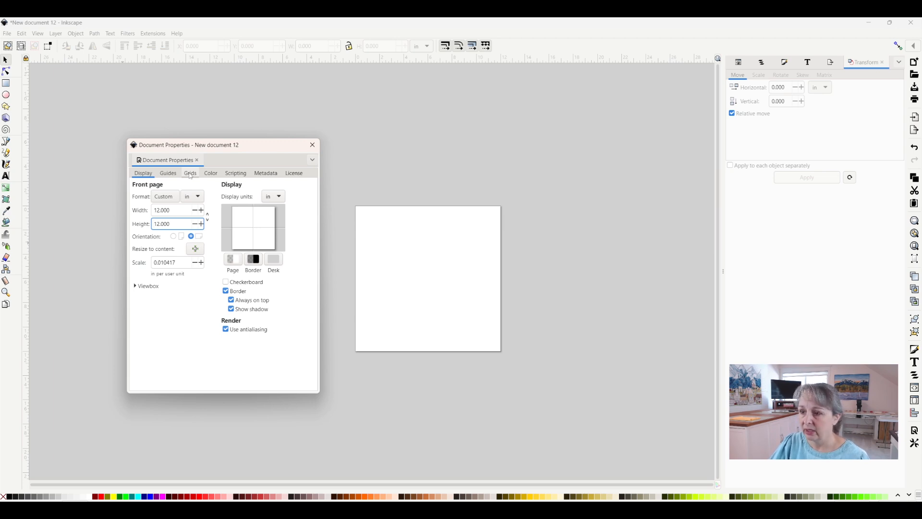
Step: Set the rectangular grid to in units with .25 spacing in X and Y
left_click(190, 172)
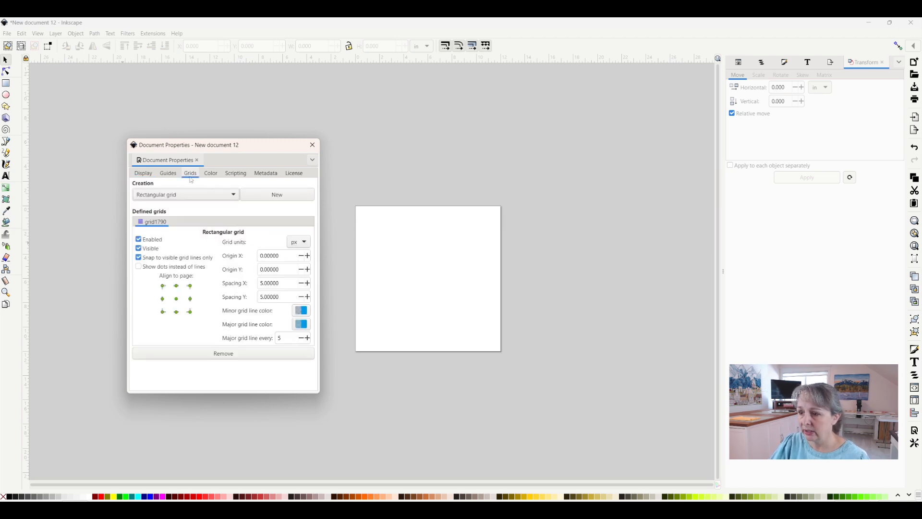
left_click(298, 241)
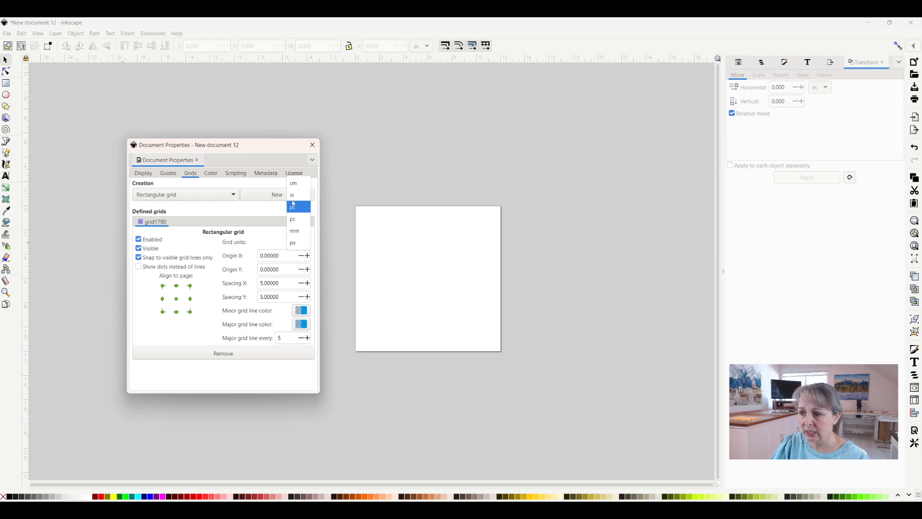
left_click(292, 195)
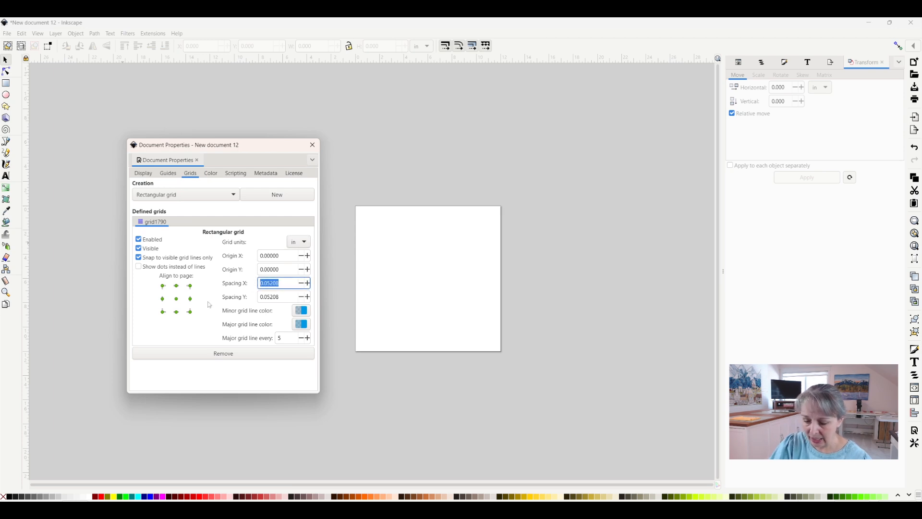
type(".25000")
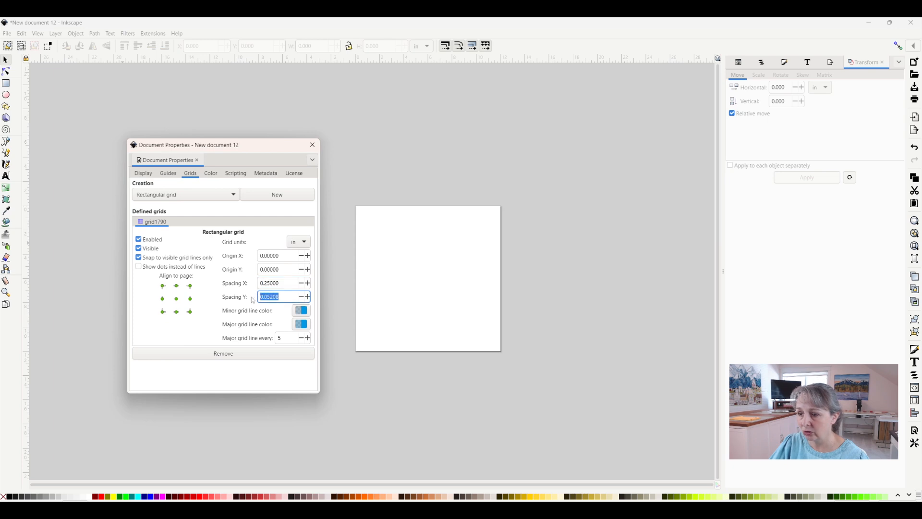
type(".25000")
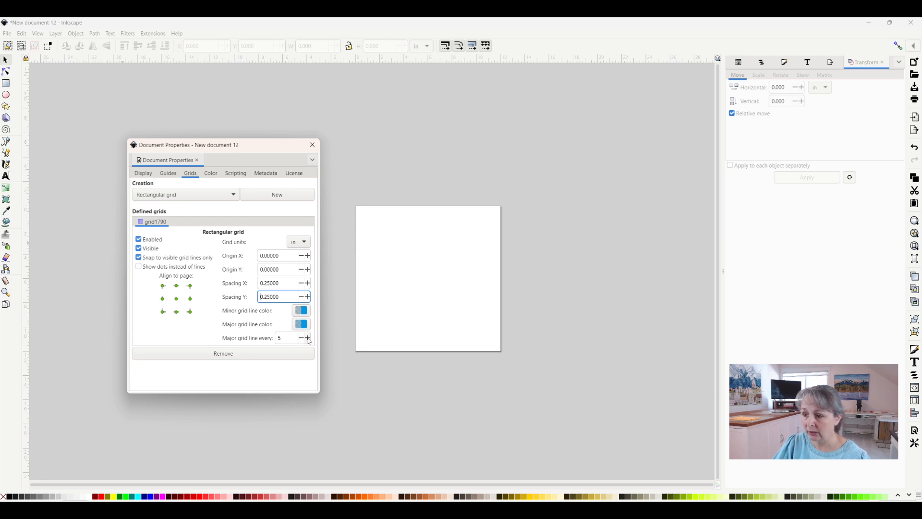
Step: Set a major grid line every 4 divisions
left_click(301, 338)
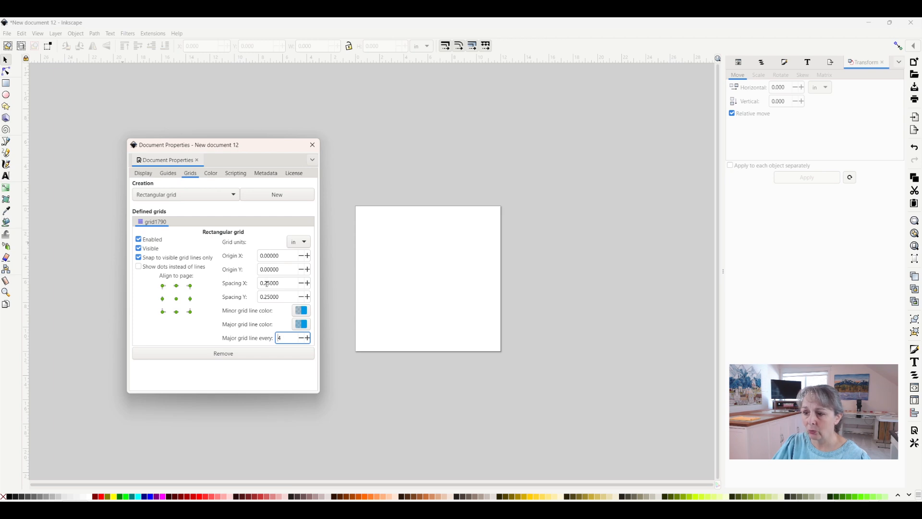
type("2")
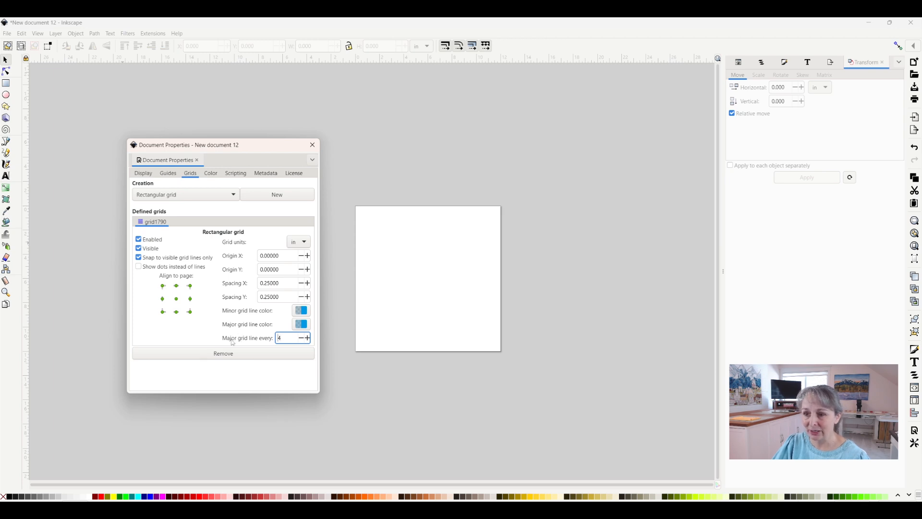
mouse_move(99, 306)
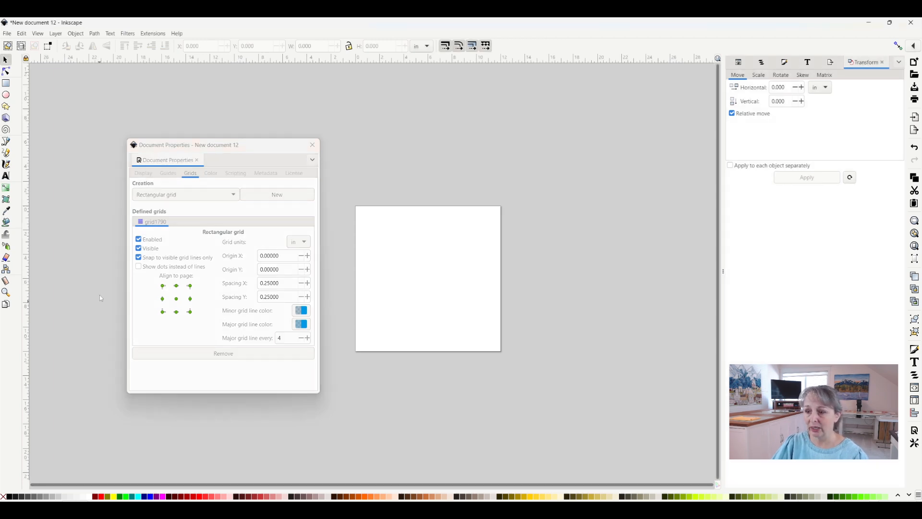
Step: Name the new template 'inches' in the Save Template dialog
left_click(7, 33)
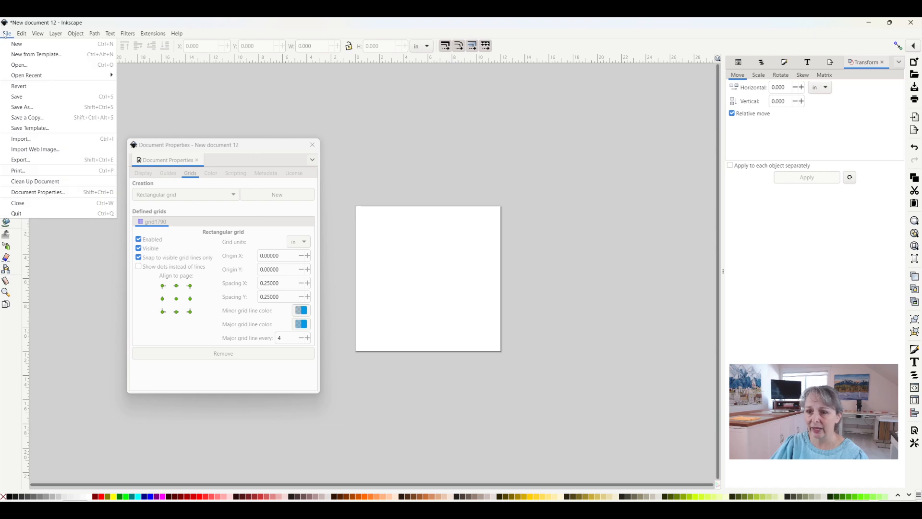
left_click(30, 128)
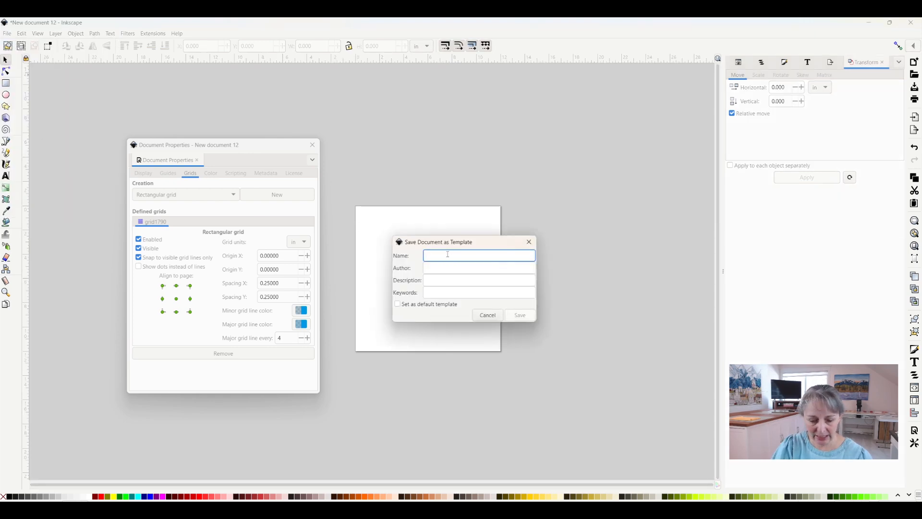
type("iches")
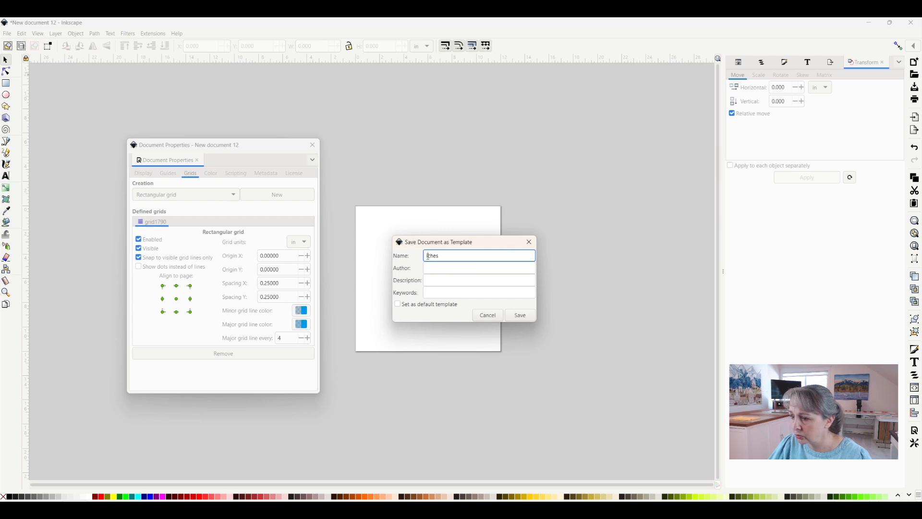
type("inches")
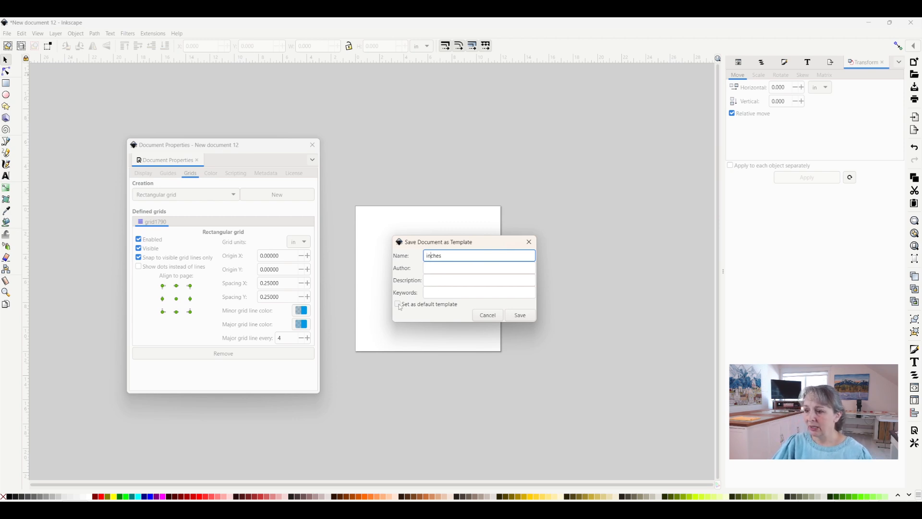
Step: Mark it as the default template, save it, and replace the existing inches template
left_click(398, 303)
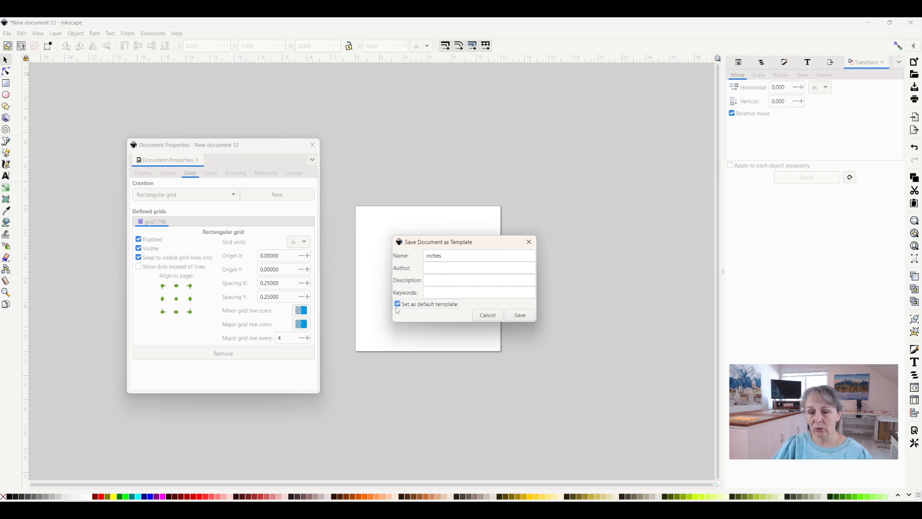
left_click(519, 315)
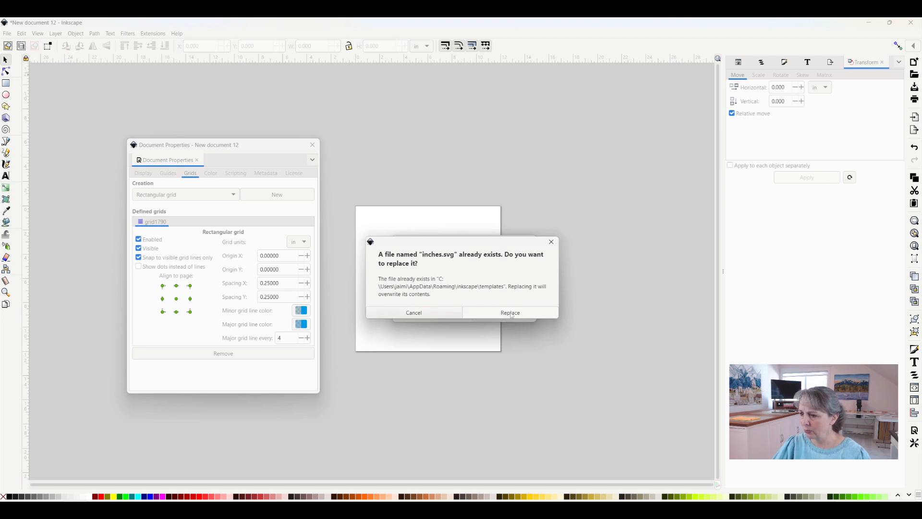
left_click(509, 312)
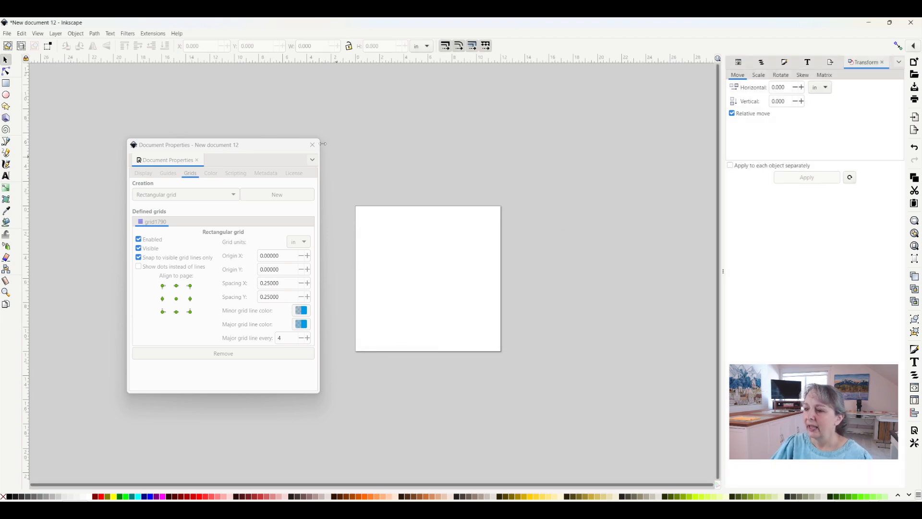
Step: Close Document Properties and create New document 13 from the default template
left_click(312, 145)
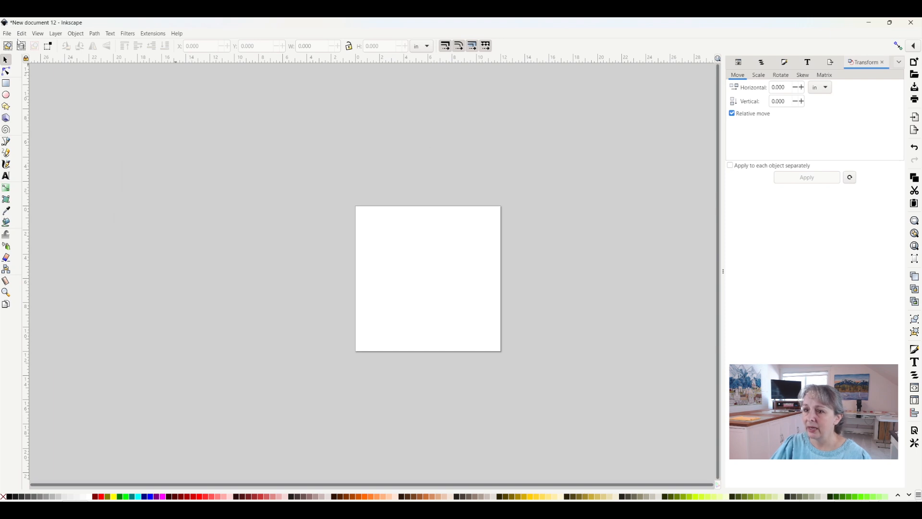
left_click(7, 33)
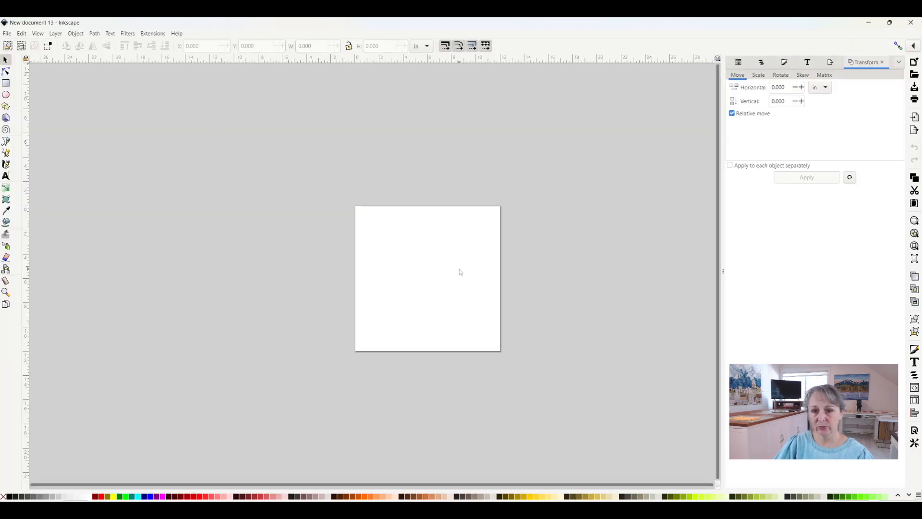
mouse_move(452, 270)
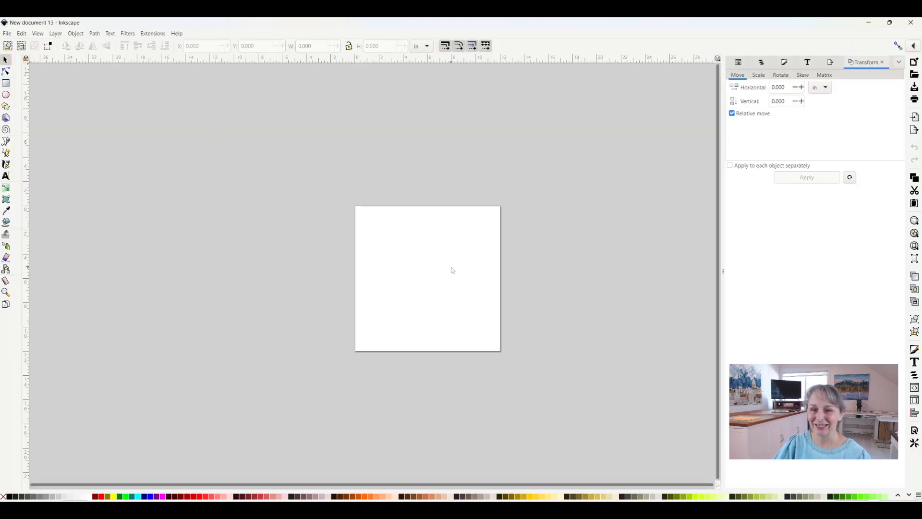